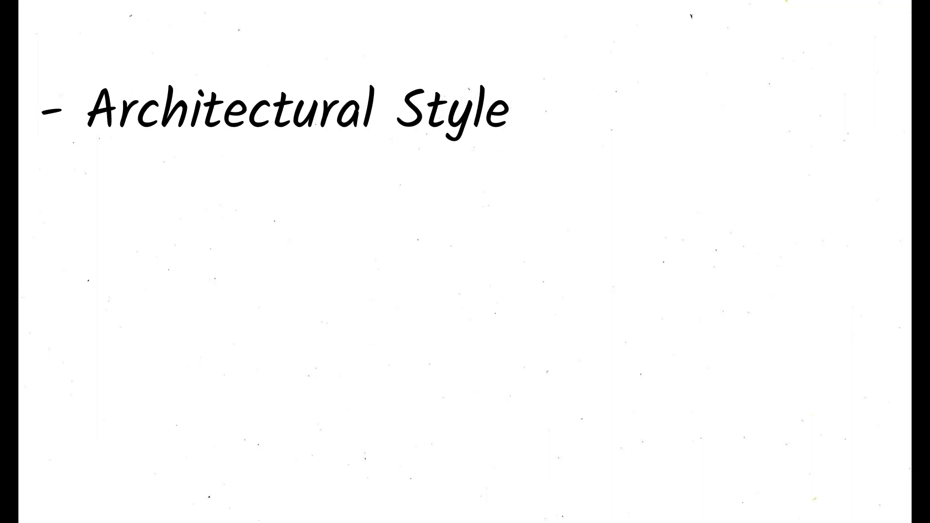
pyautogui.write('Collection of Independent Services')
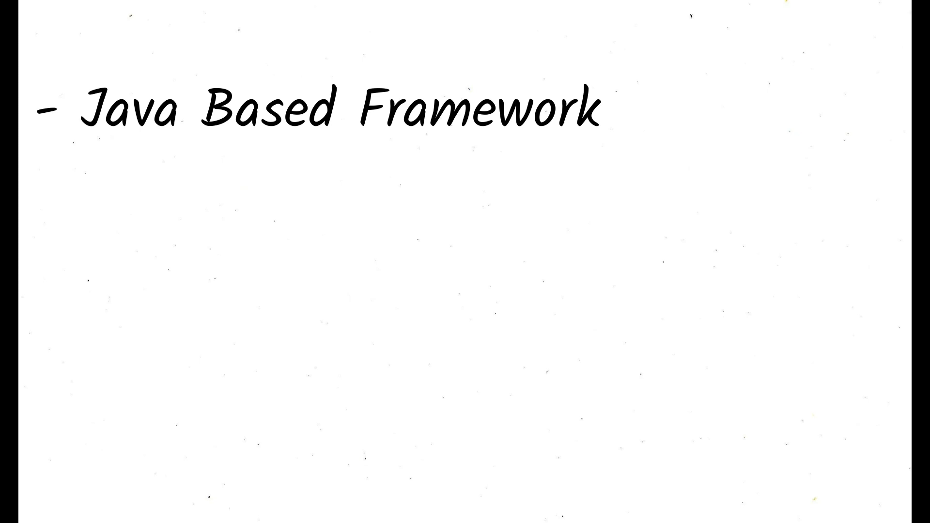
pyautogui.write('Sta')
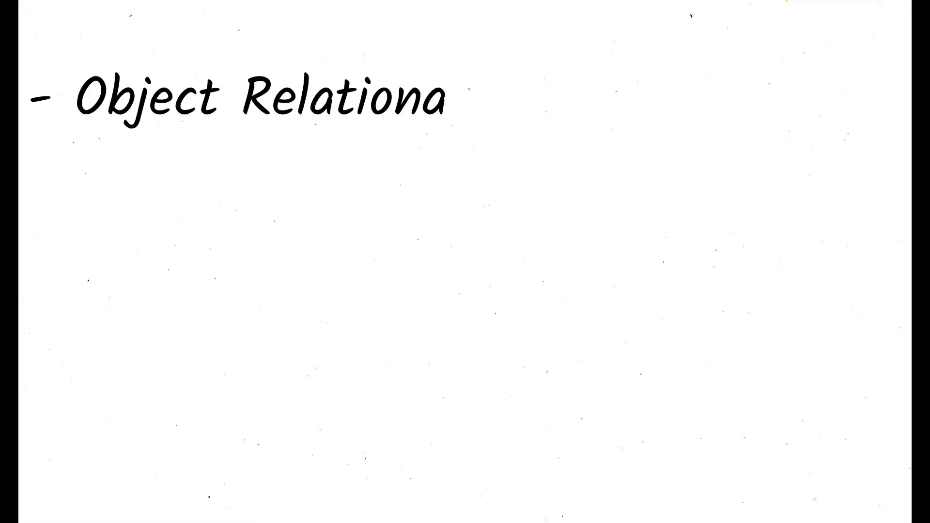
pyautogui.write('l Mapping Tool')
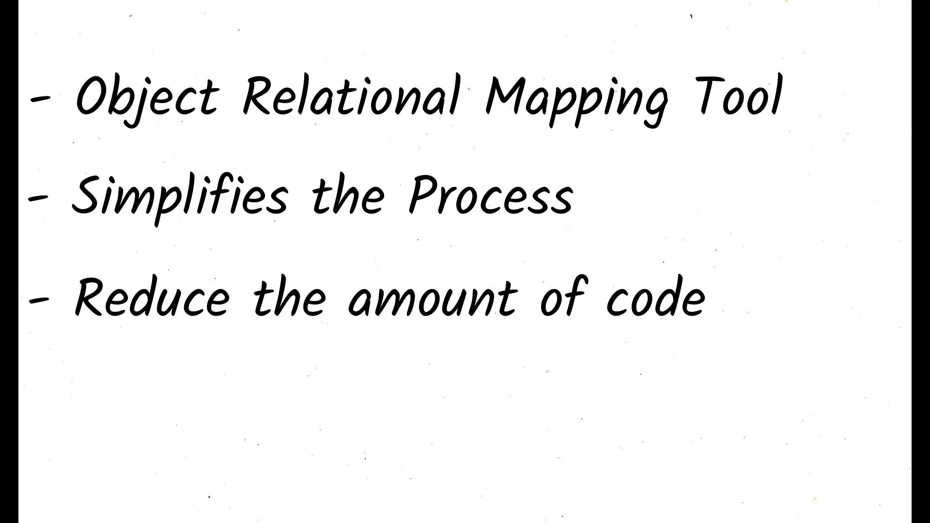
pyautogui.write('required')
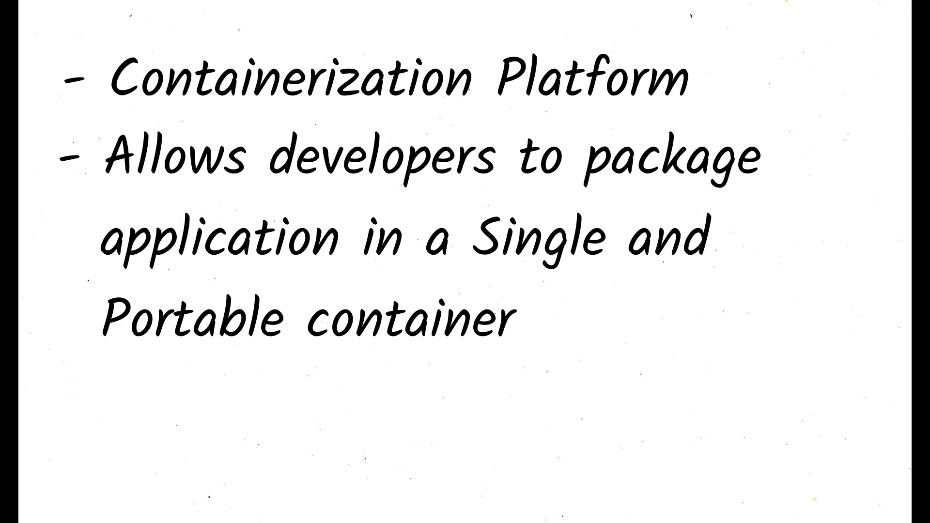
pyautogui.write('Simplifies the process of deploying')
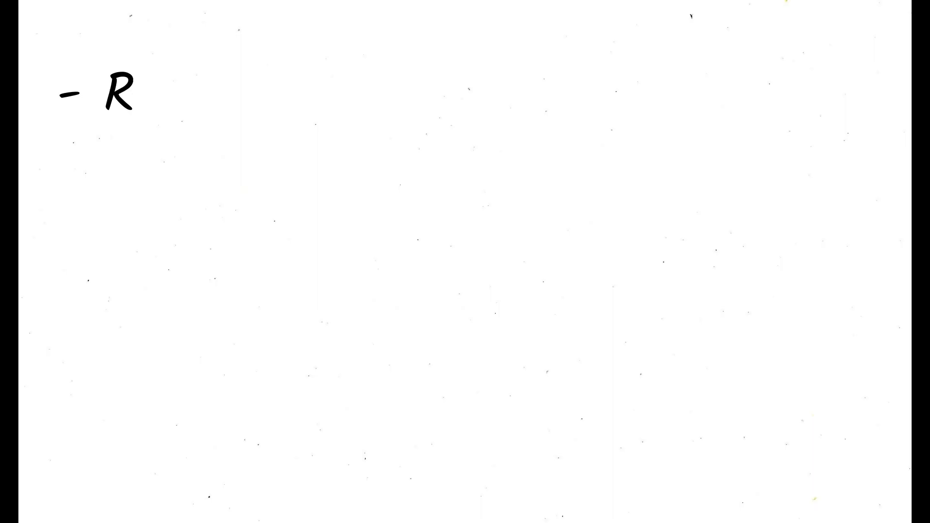
pyautogui.write('Reusable Solution to common Software design problems')
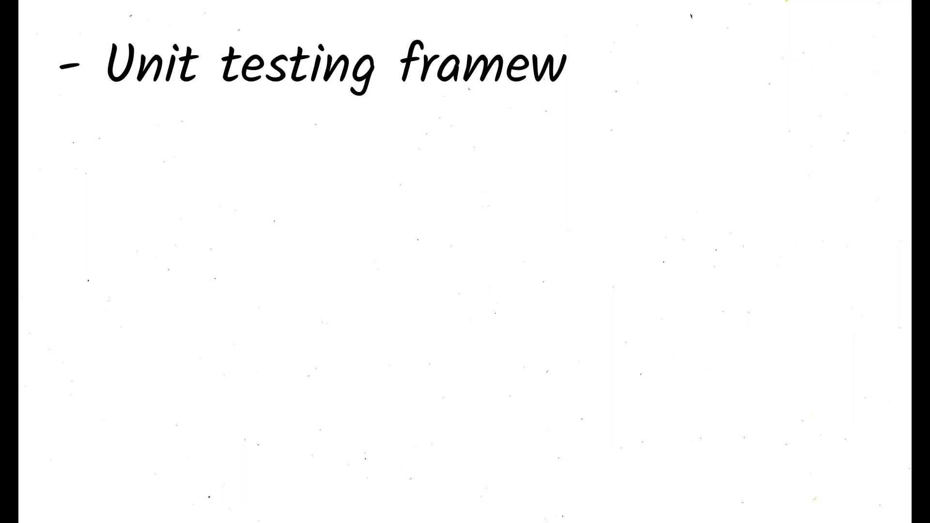
pyautogui.write('ork')
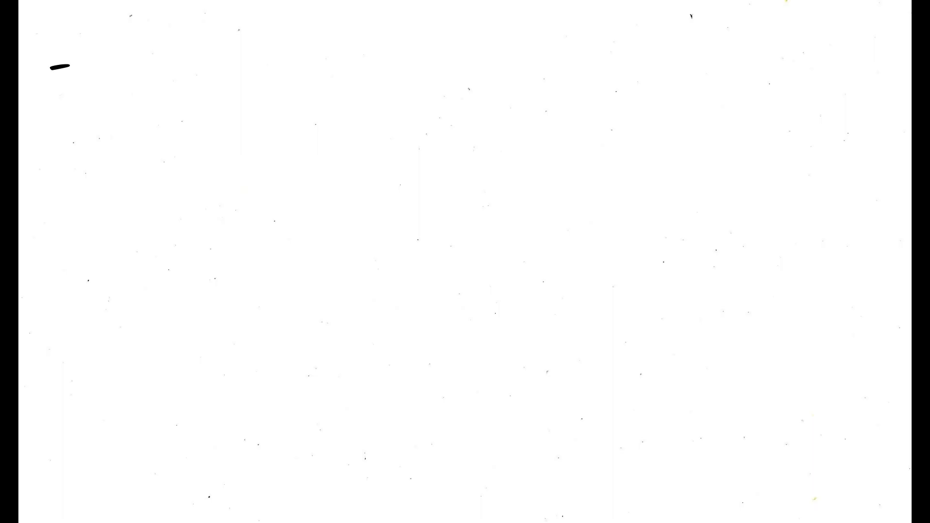
pyautogui.write('Mocking framework for java')
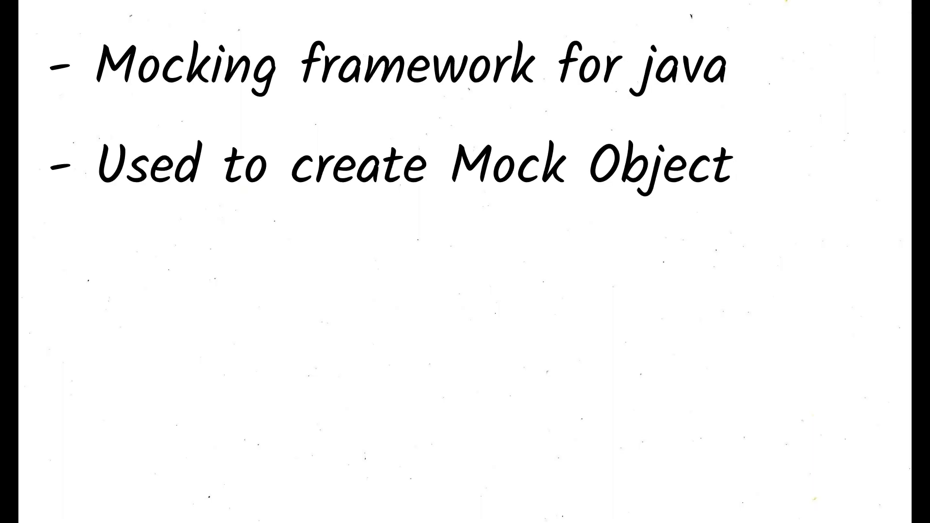
pyautogui.write('To')
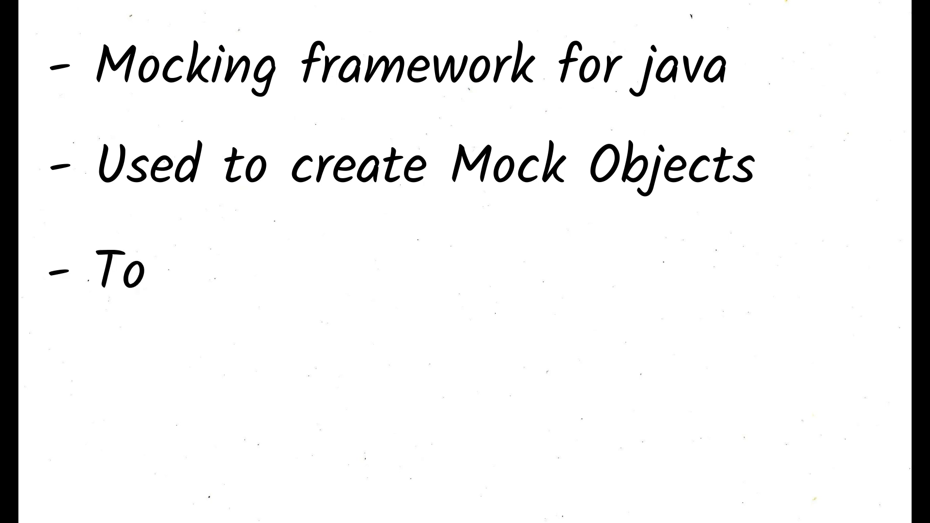
pyautogui.write('test the behaviours of code')
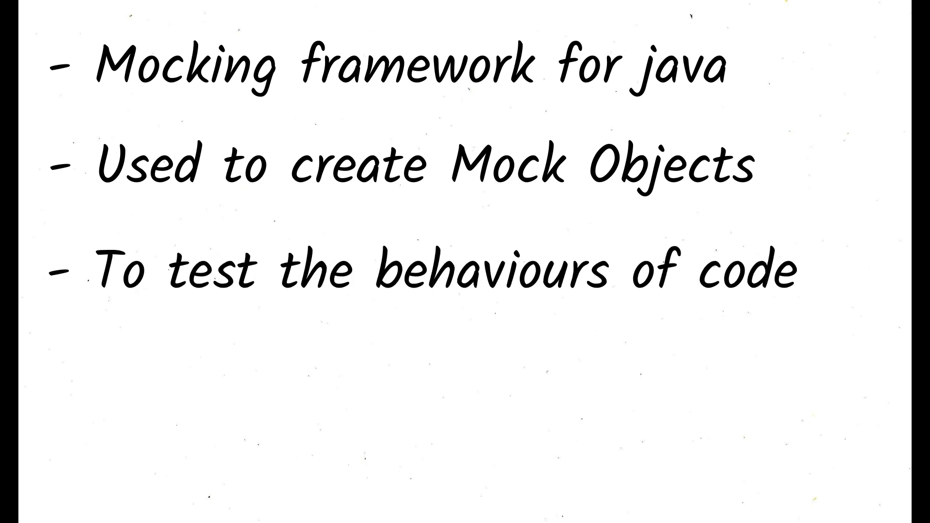
pyautogui.write('Without depending on APIs')
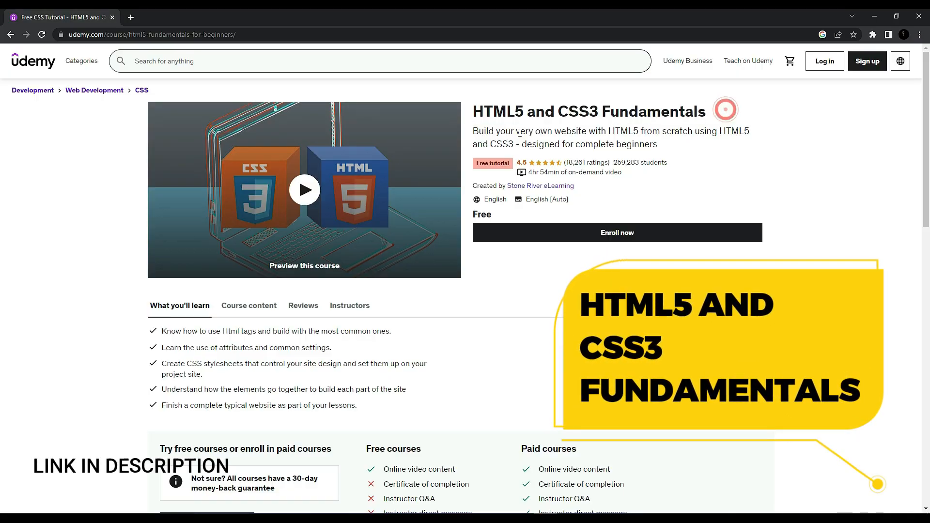
pyautogui.moveTo(472, 131); pyautogui.dragTo(749, 131)
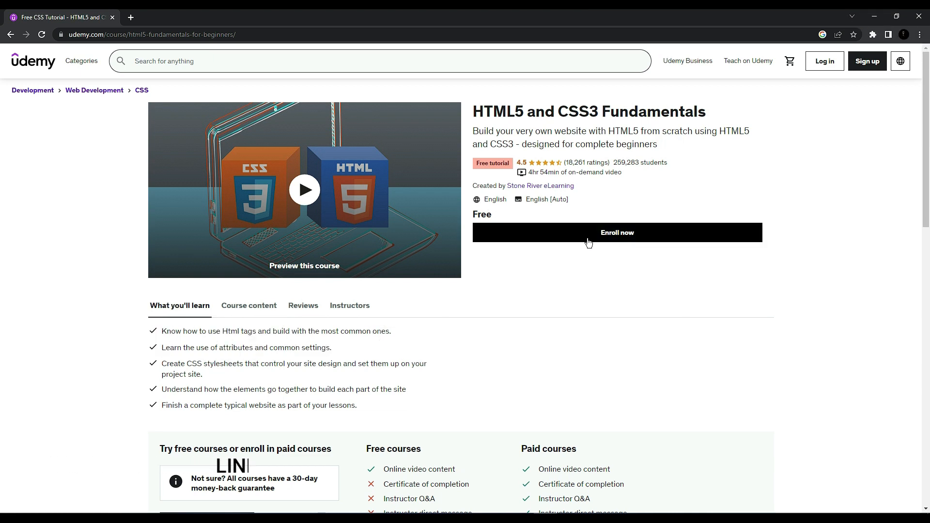
pyautogui.moveTo(634, 268)
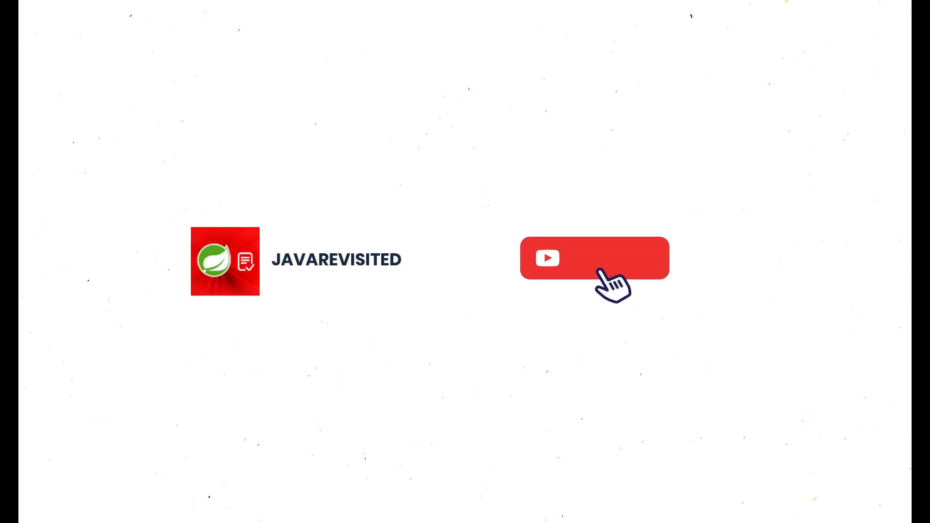
pyautogui.click(594, 258)
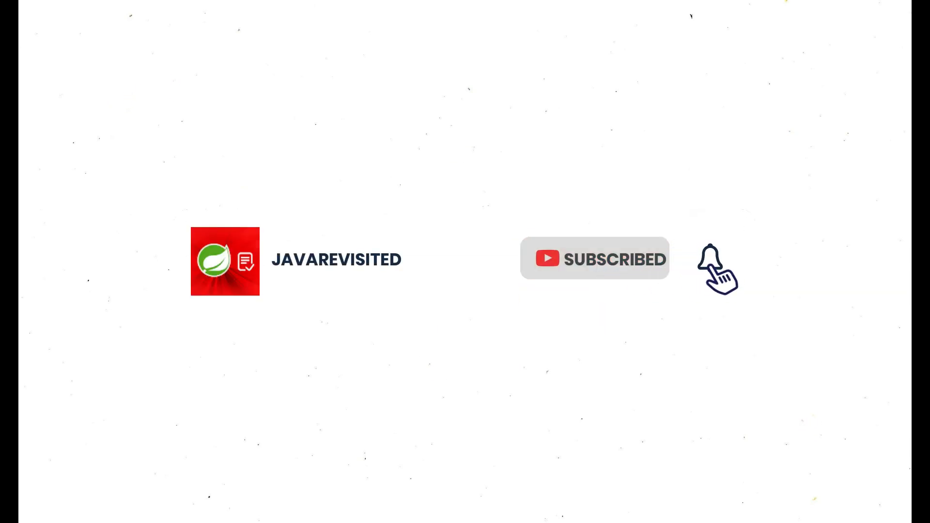